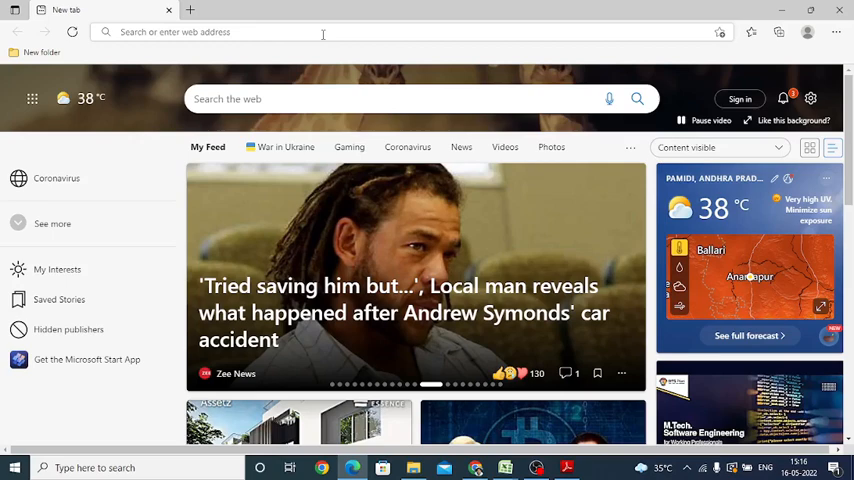
Enter the portal's web address in the Edge address bar to load the sign-in page.
left_click(323, 32)
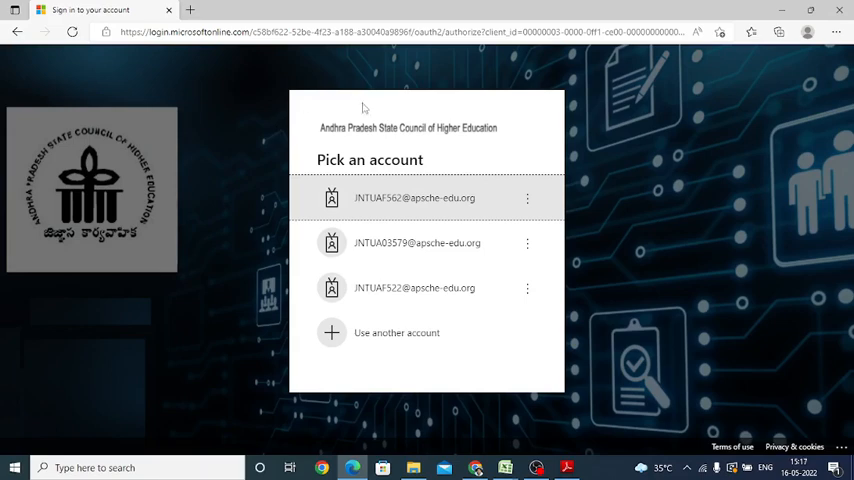
mouse_move(387, 150)
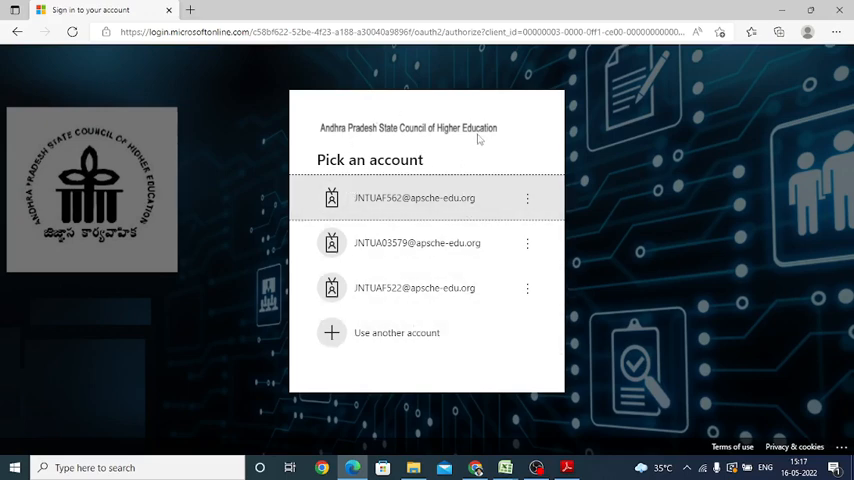
mouse_move(400, 333)
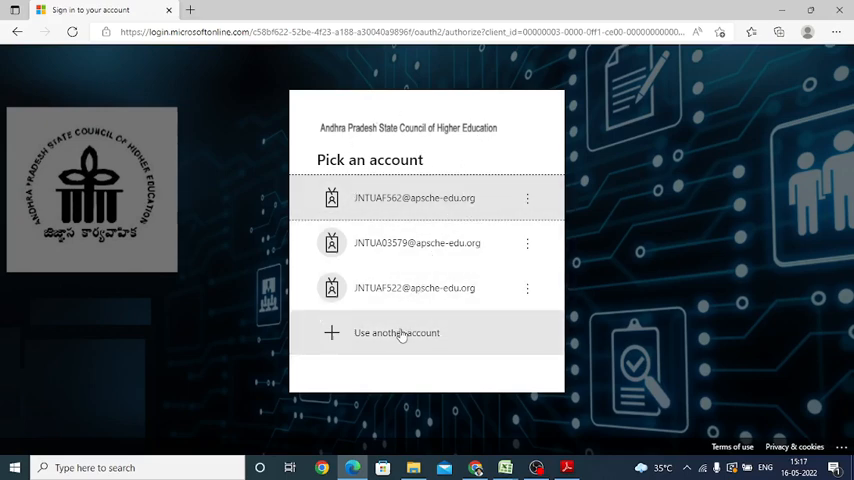
left_click(396, 332)
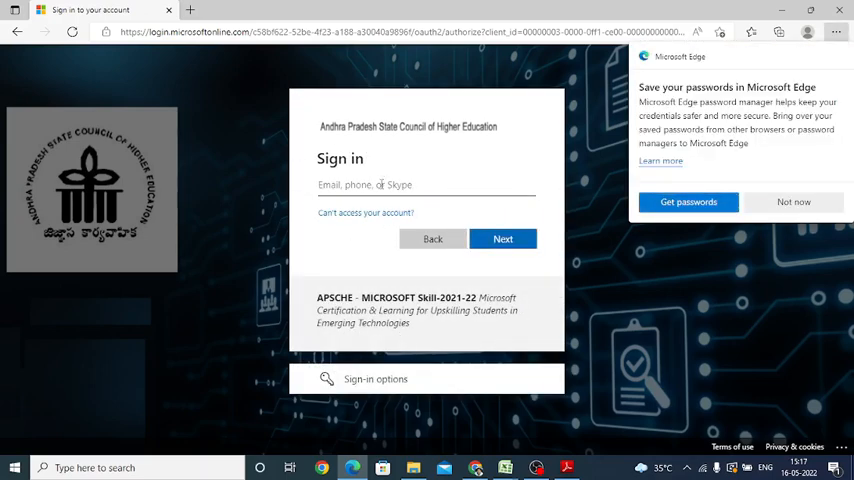
left_click(425, 184)
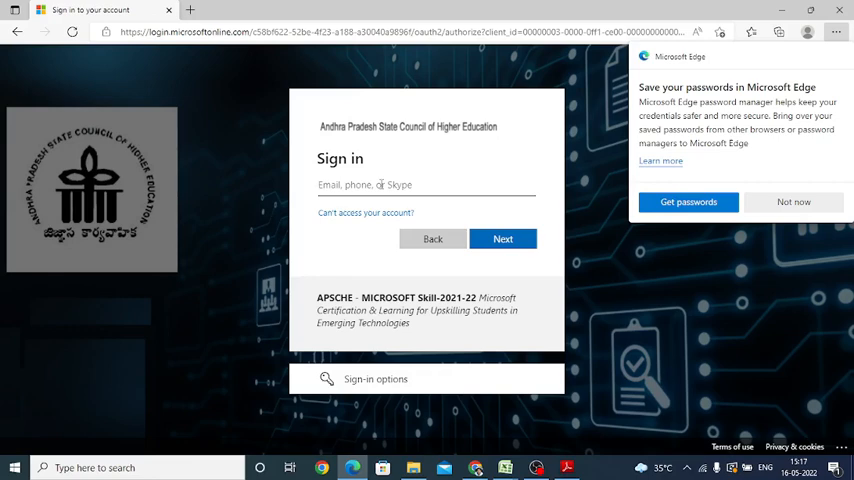
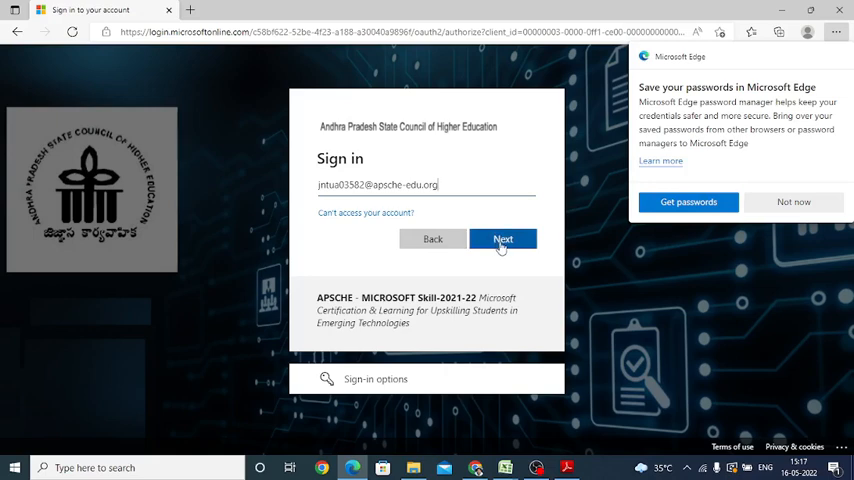
Continue to the password step, enter the password and sign in.
left_click(503, 239)
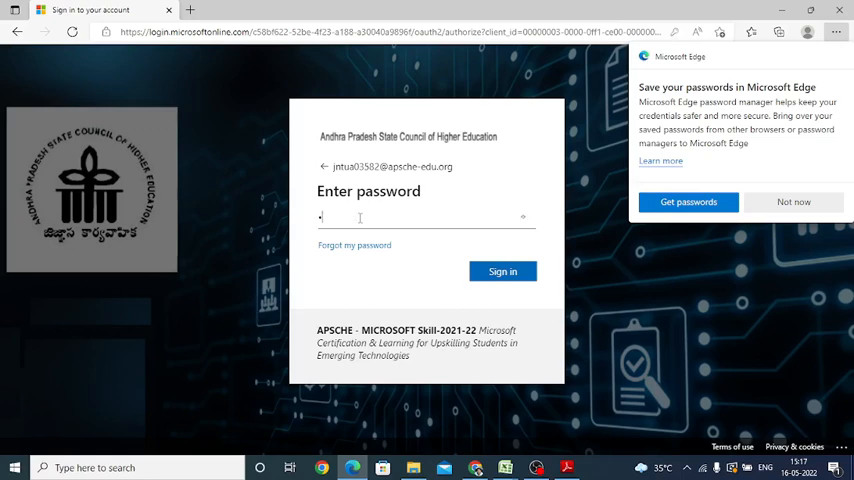
type("•")
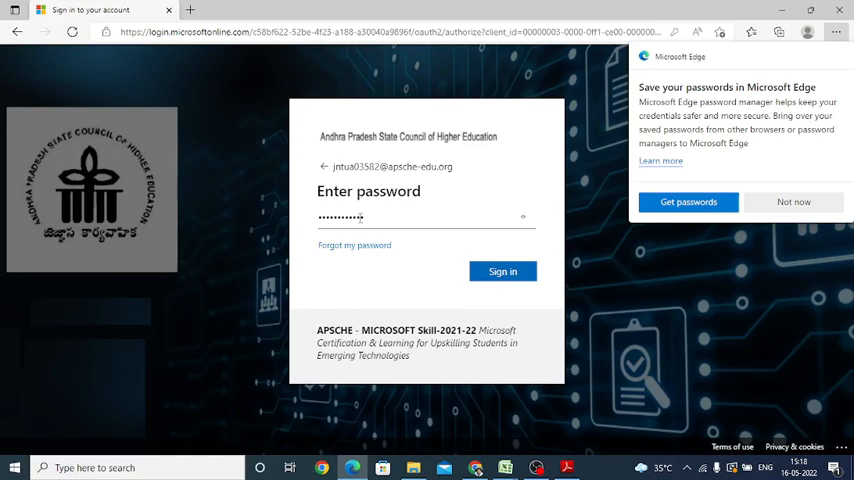
left_click(502, 271)
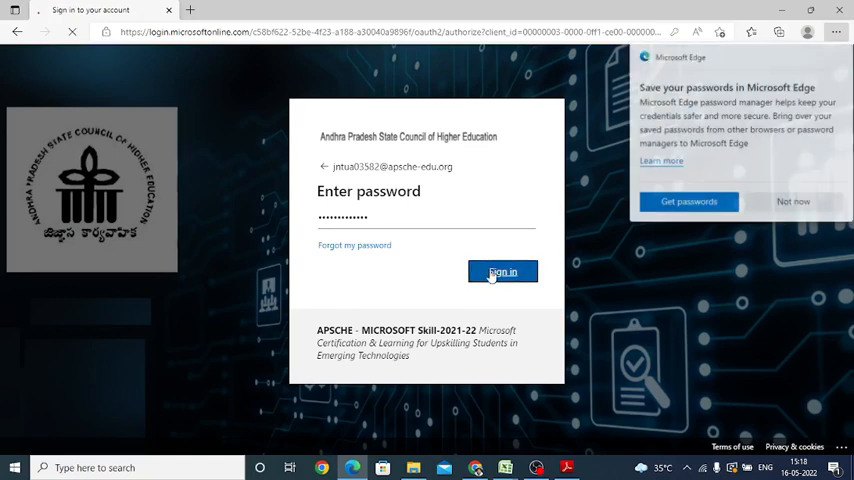
left_click(502, 272)
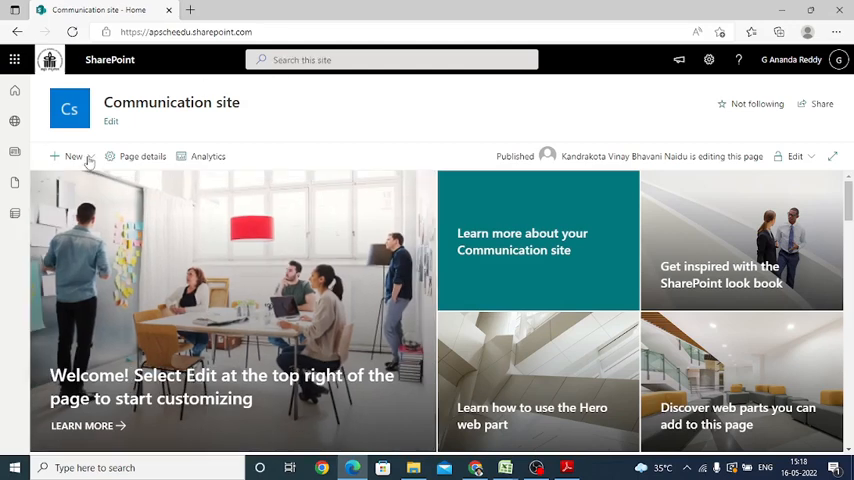
mouse_move(537, 113)
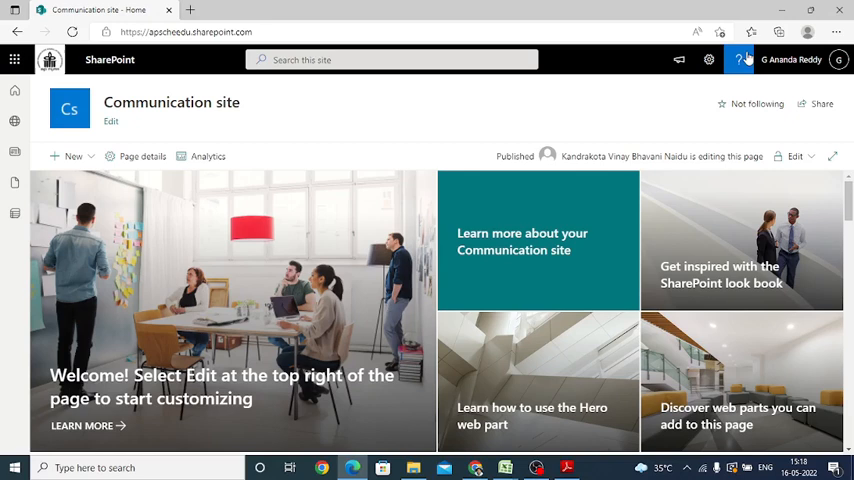
mouse_move(581, 94)
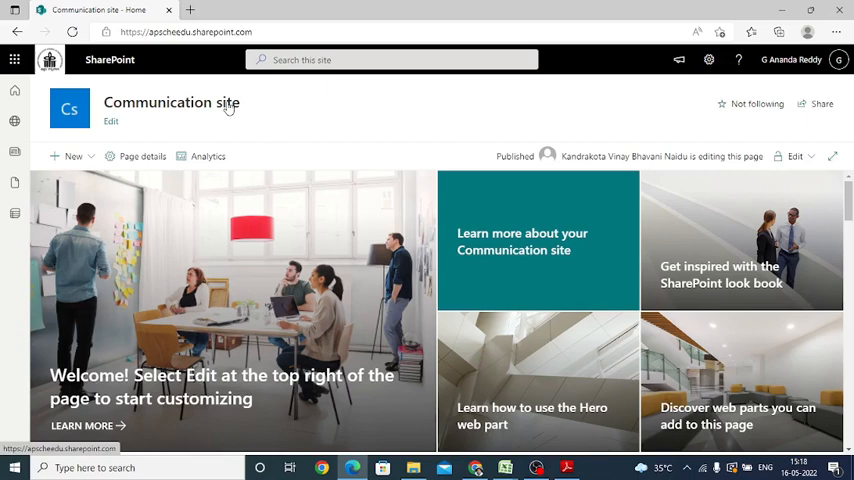
Open SharePoint from the app launcher's Apps list.
left_click(14, 60)
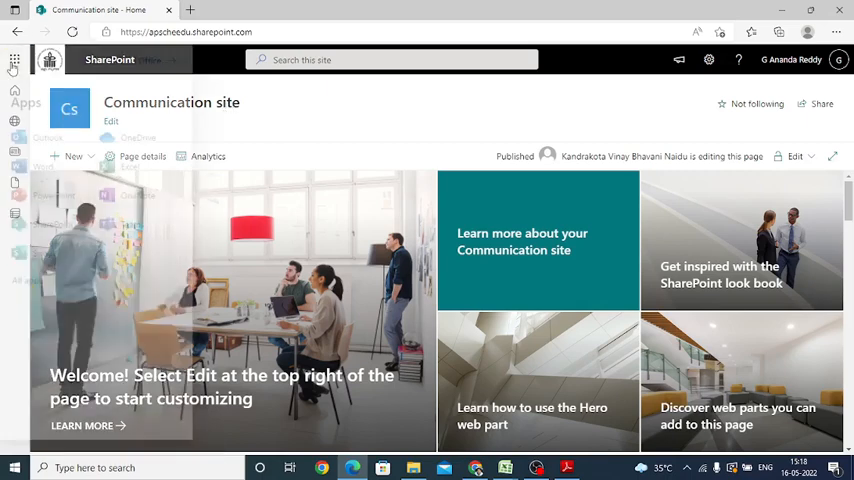
left_click(15, 60)
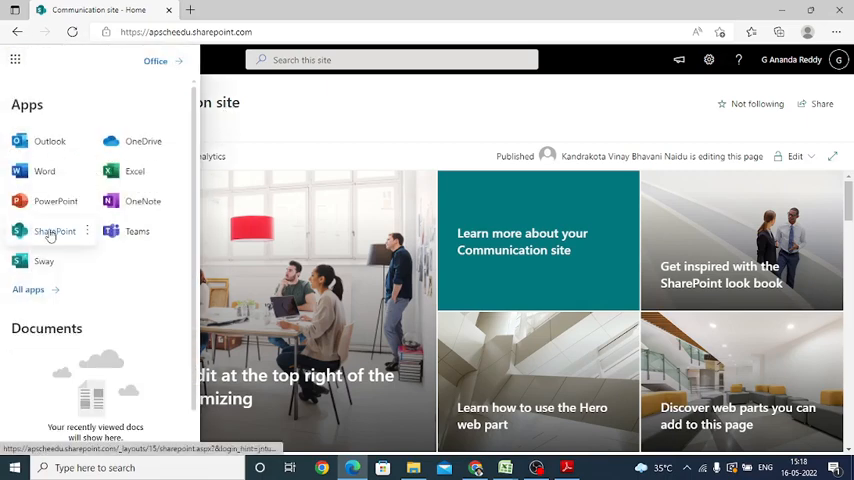
left_click(55, 231)
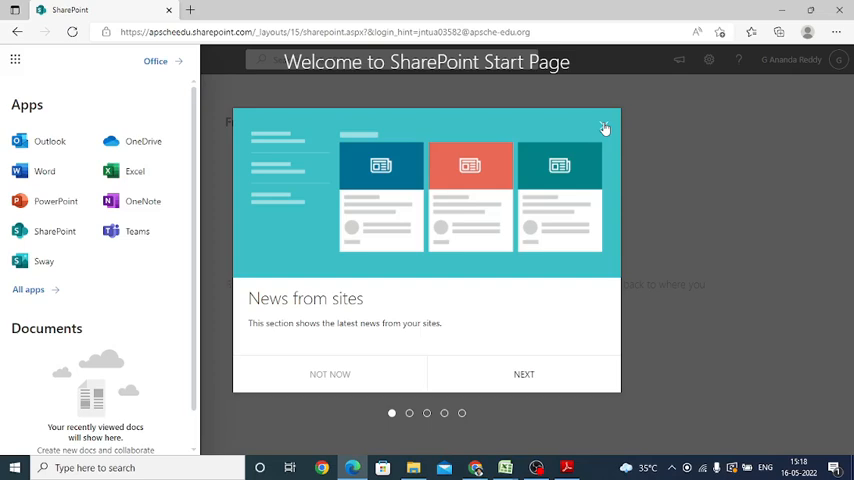
Close the 'Welcome to SharePoint Start Page' tour and reopen SharePoint from the app launcher.
left_click(604, 128)
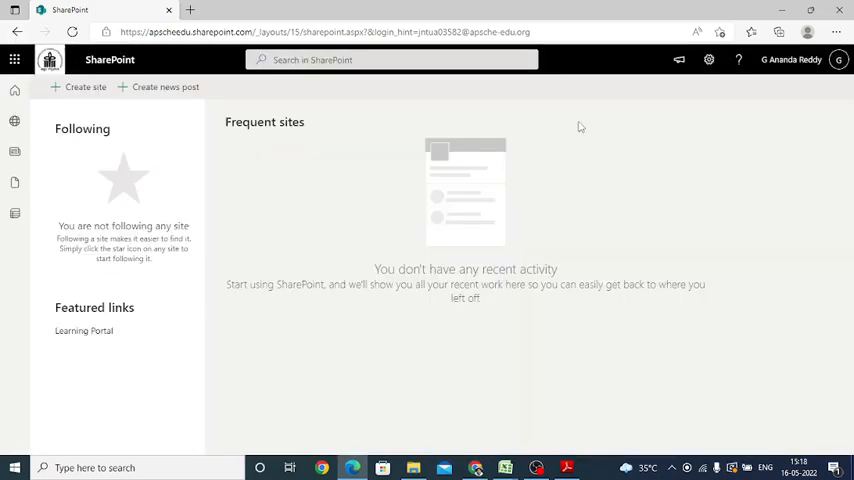
mouse_move(15, 60)
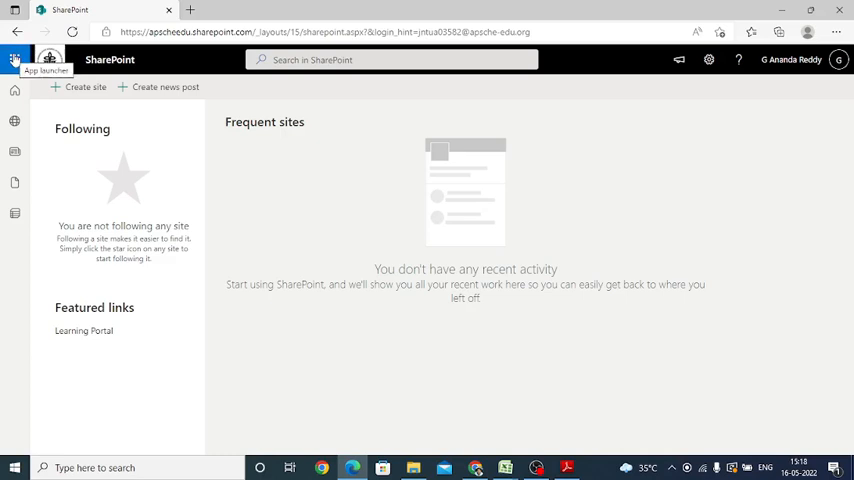
left_click(15, 60)
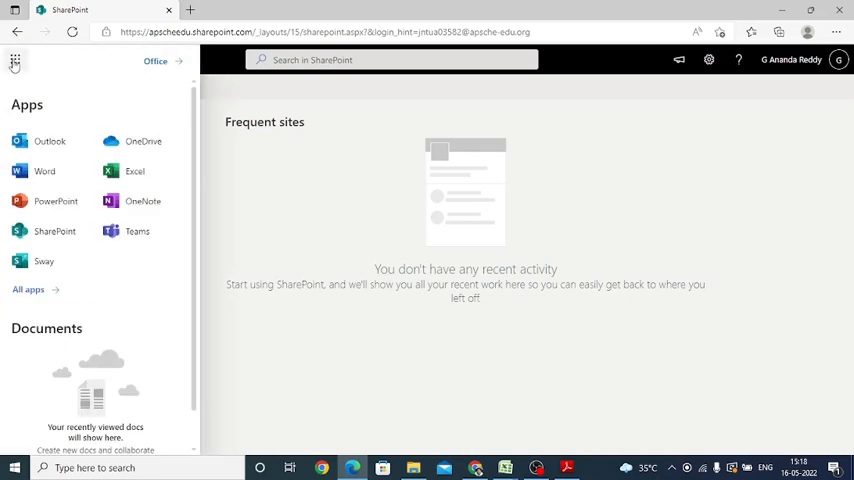
mouse_move(15, 62)
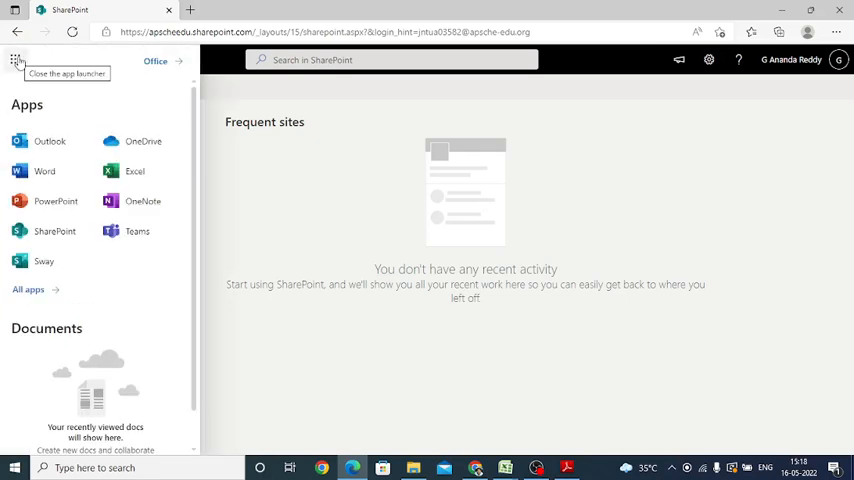
mouse_move(15, 59)
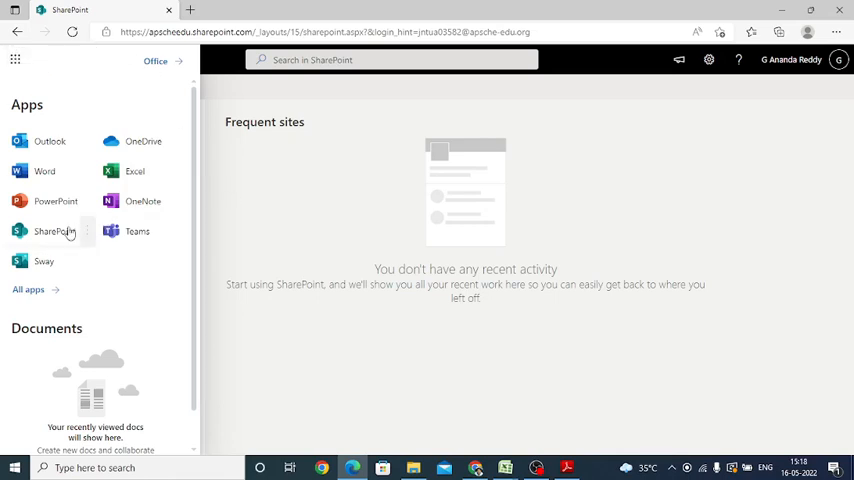
left_click(54, 231)
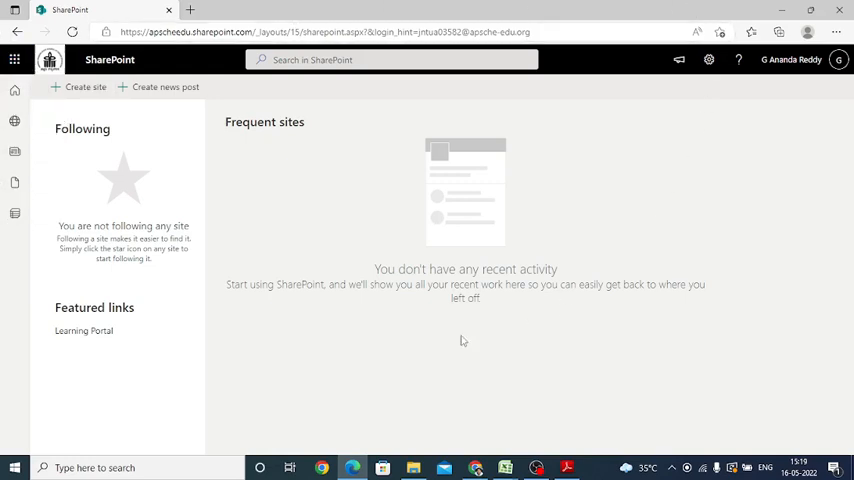
mouse_move(168, 192)
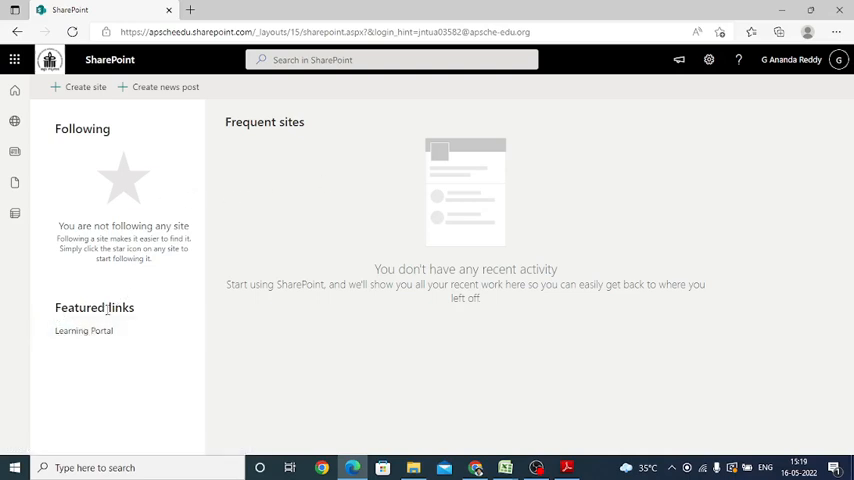
mouse_move(84, 331)
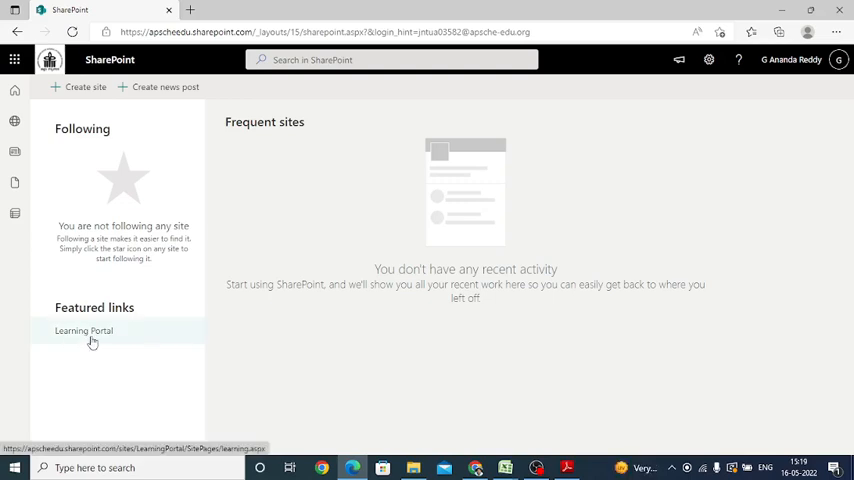
mouse_move(84, 331)
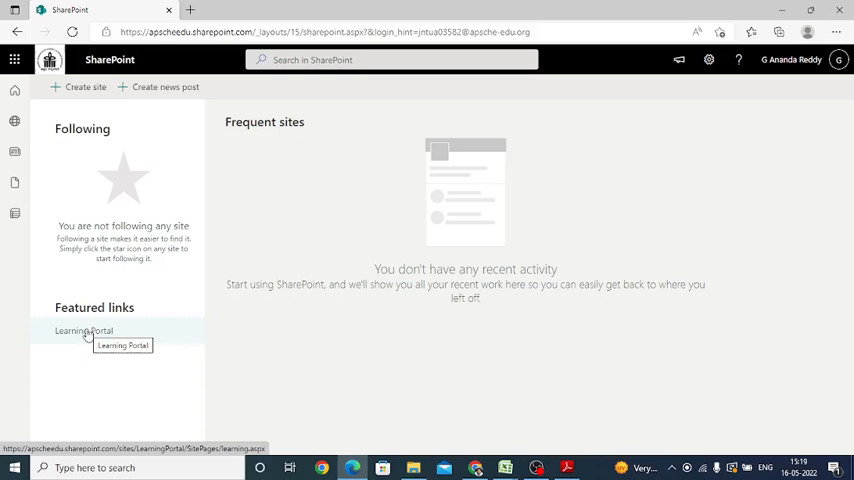
left_click(84, 331)
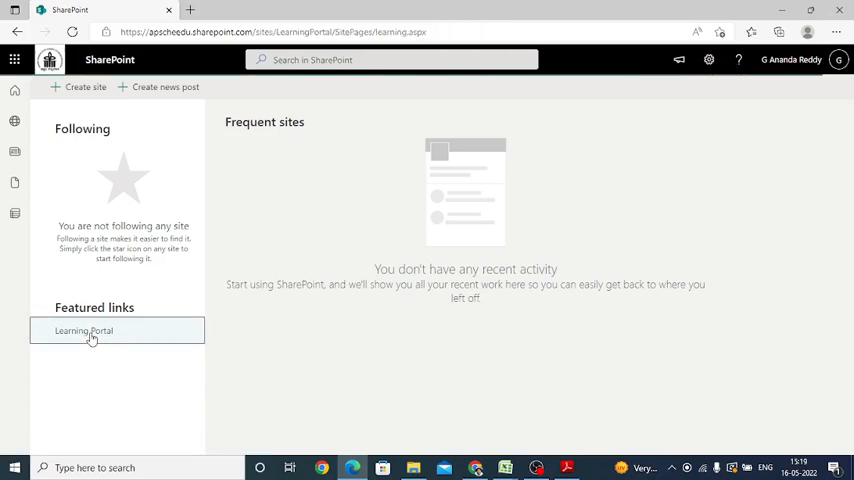
left_click(84, 331)
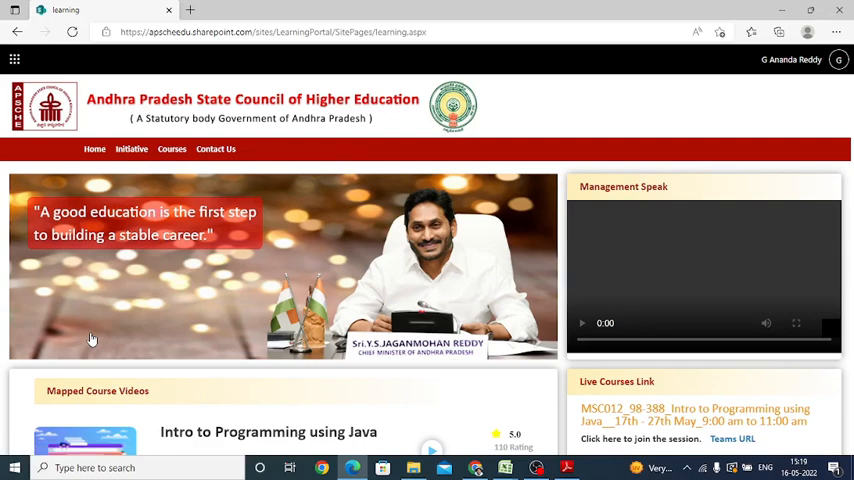
mouse_move(131, 149)
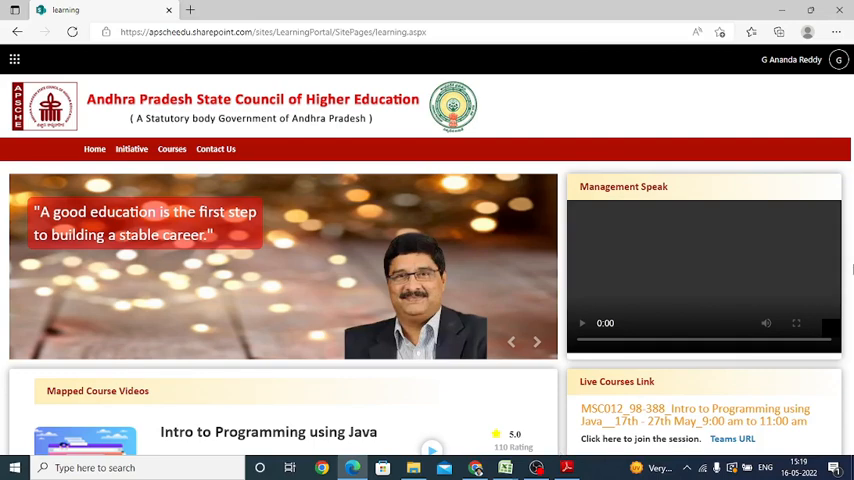
scroll("down", 3)
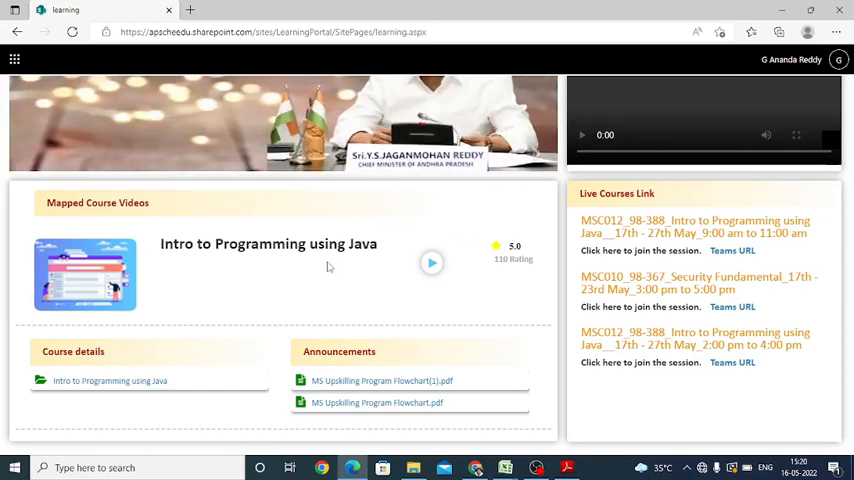
mouse_move(430, 246)
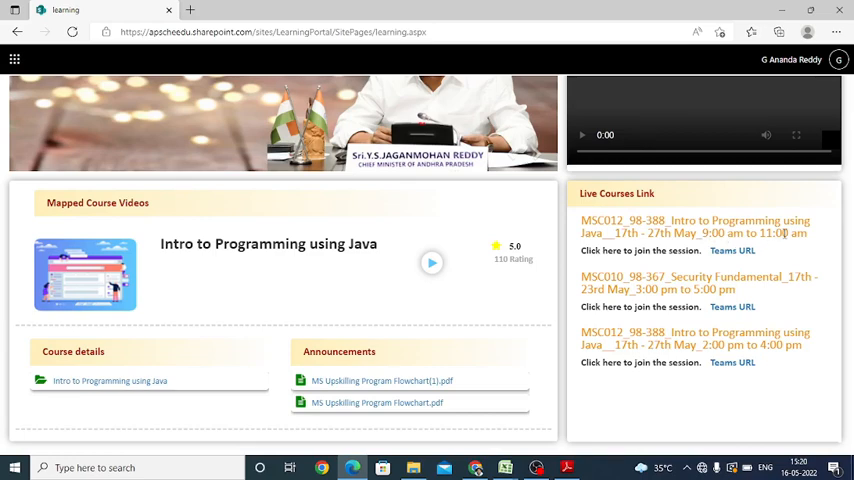
mouse_move(732, 251)
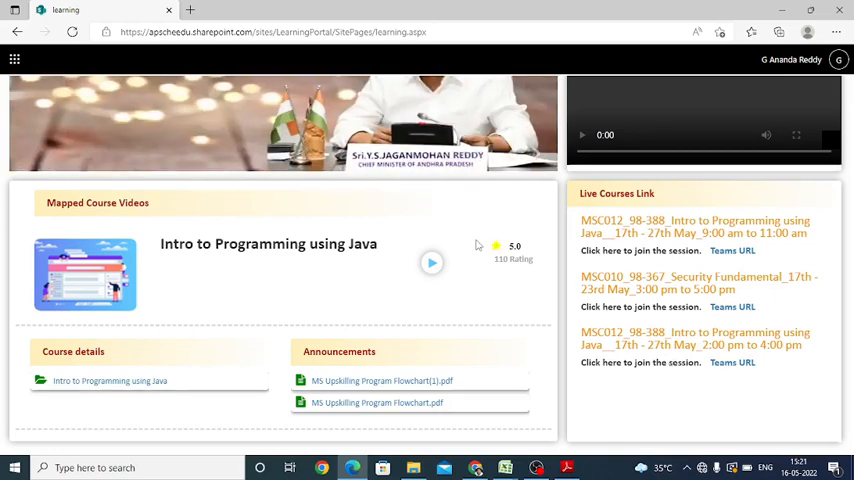
mouse_move(381, 273)
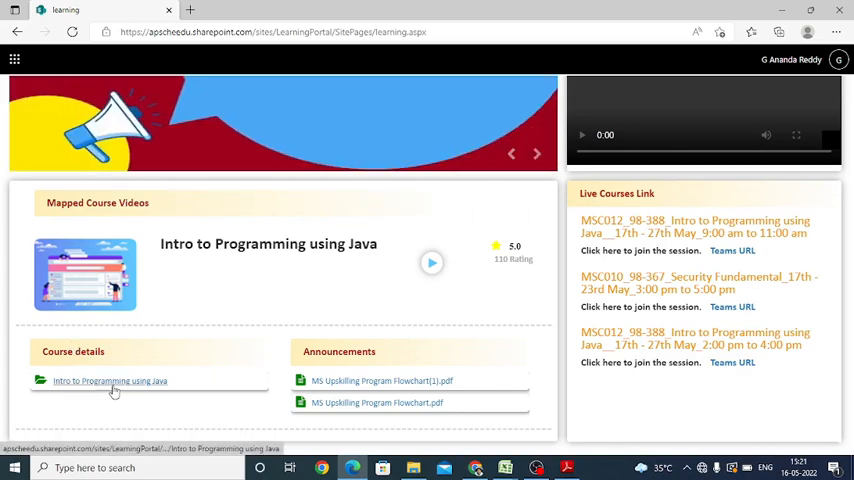
Open the 'Intro to Programming using Java' course link under Course details.
left_click(110, 381)
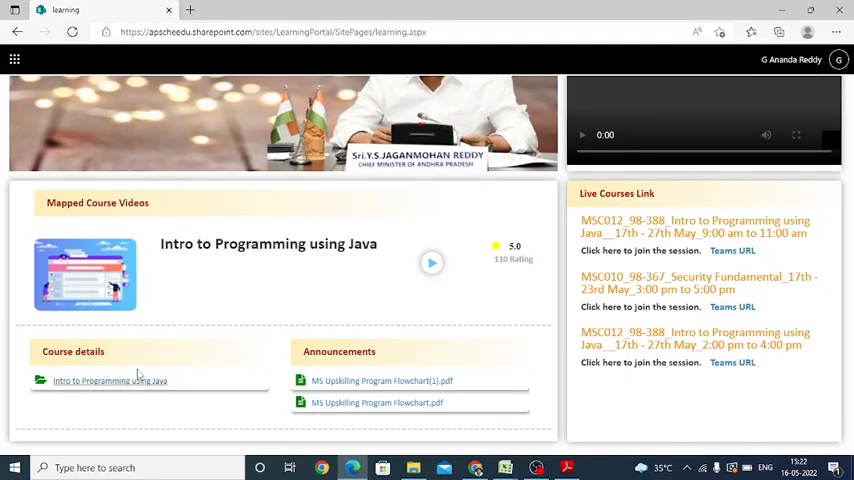
left_click(109, 380)
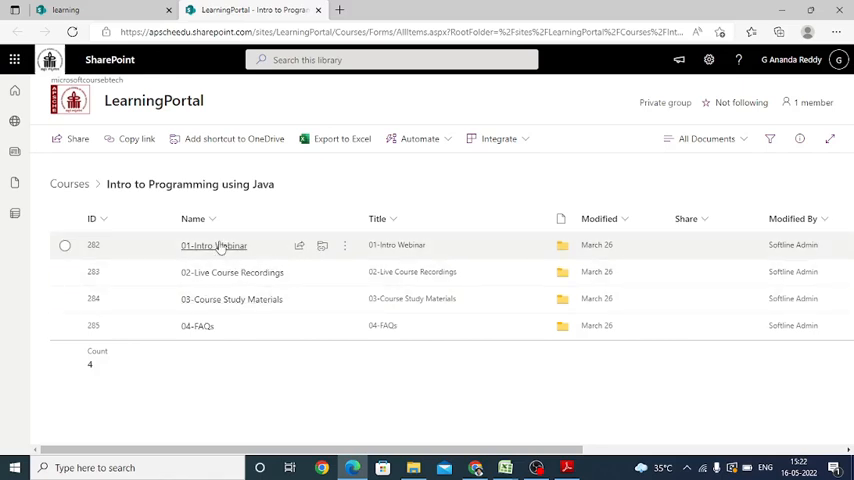
Open the 01-Intro Webinar folder and its Stream link, then return to the folder tab.
left_click(213, 245)
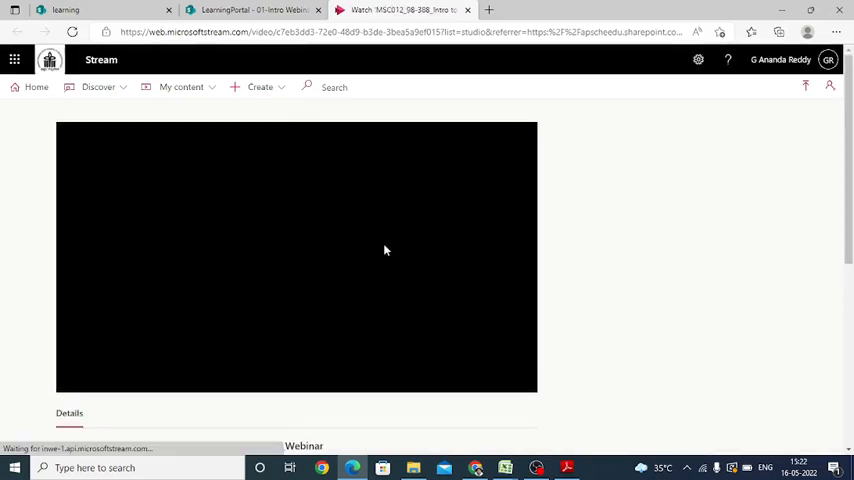
left_click(253, 10)
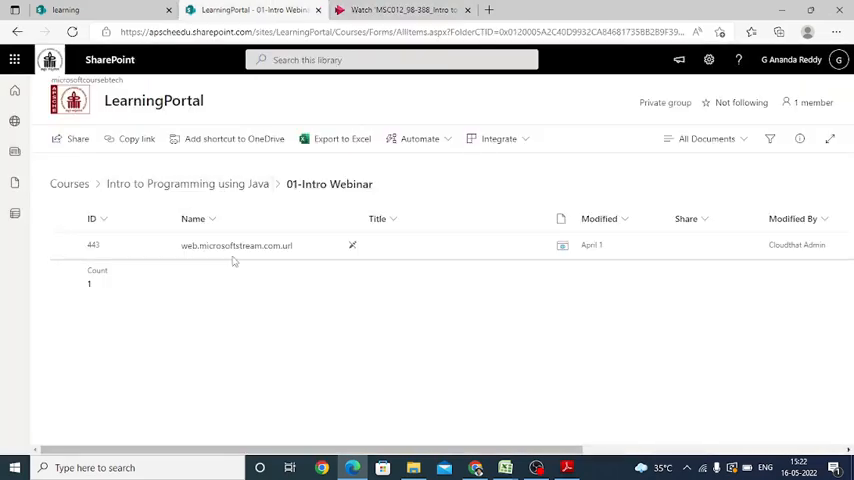
Play and pause the intro webinar video in Stream, then close its tab.
left_click(400, 10)
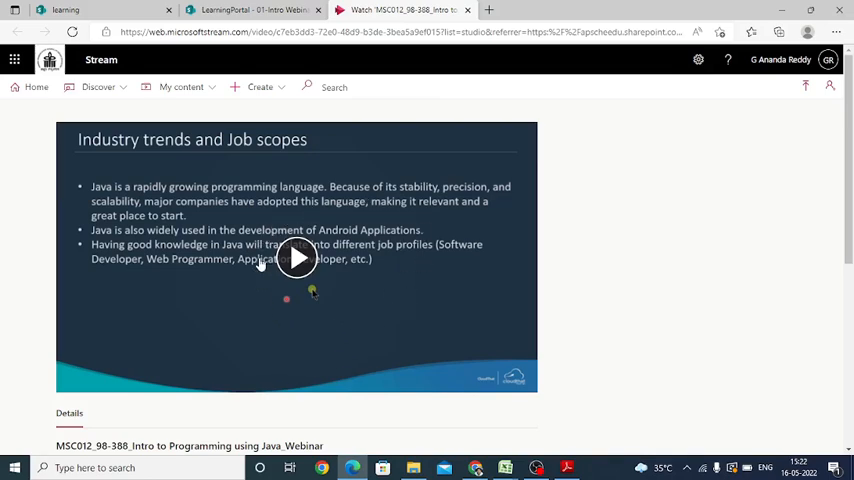
mouse_move(230, 384)
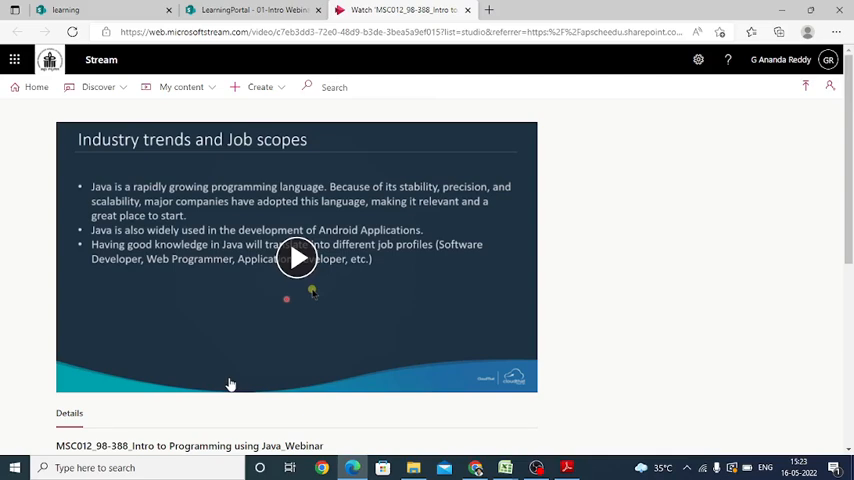
mouse_move(264, 343)
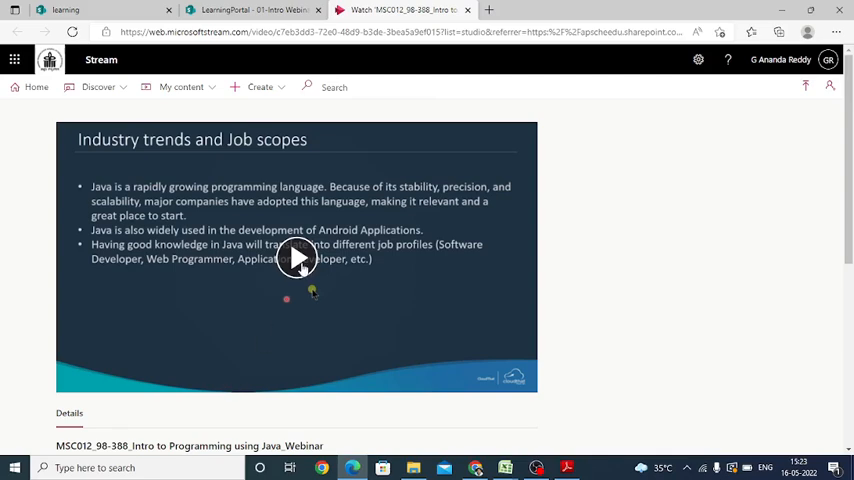
left_click(297, 257)
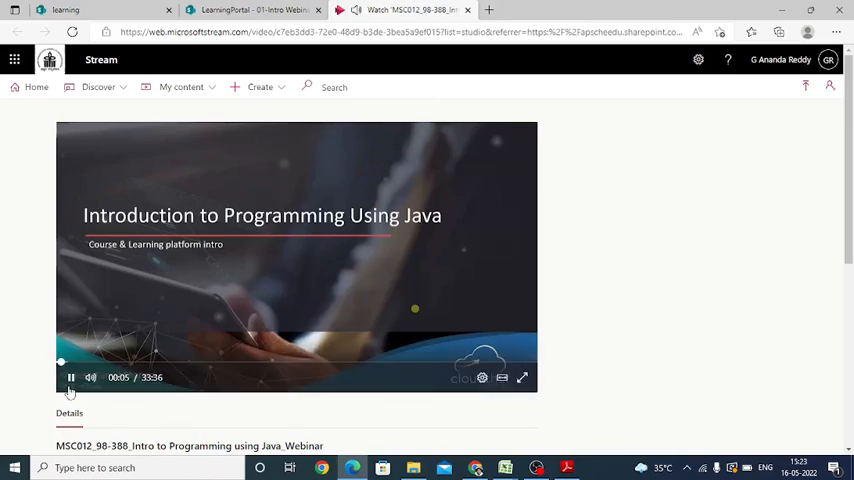
left_click(70, 377)
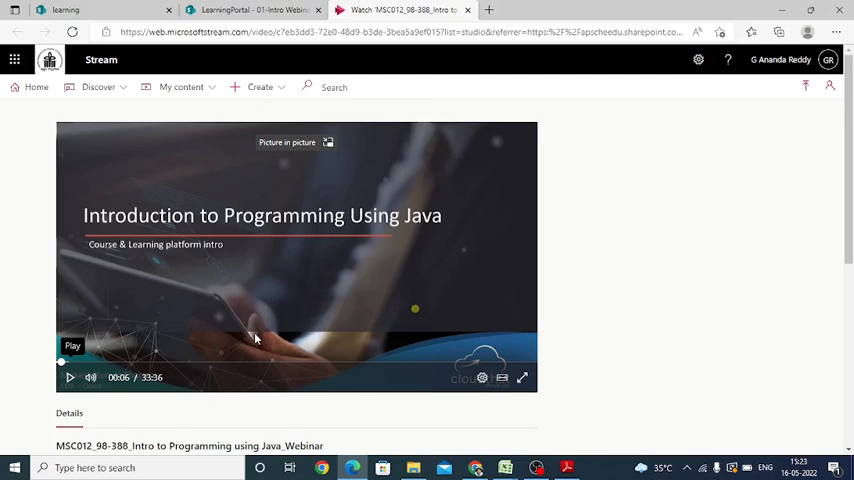
mouse_move(327, 286)
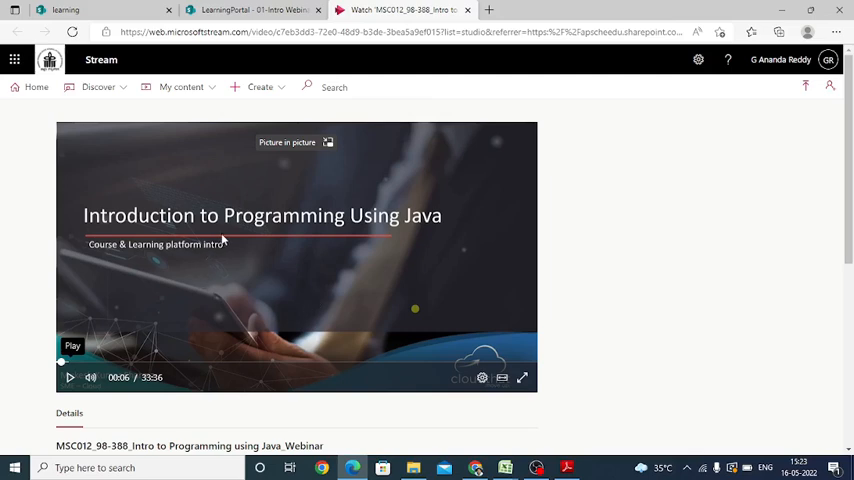
mouse_move(295, 278)
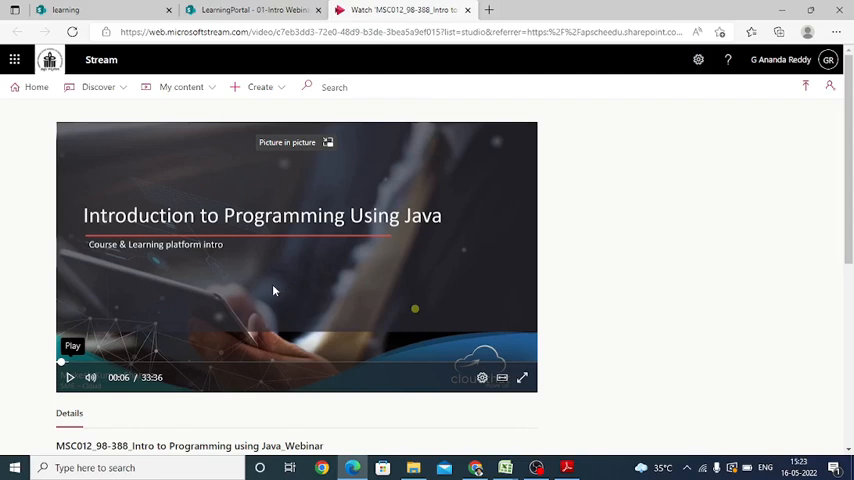
mouse_move(258, 291)
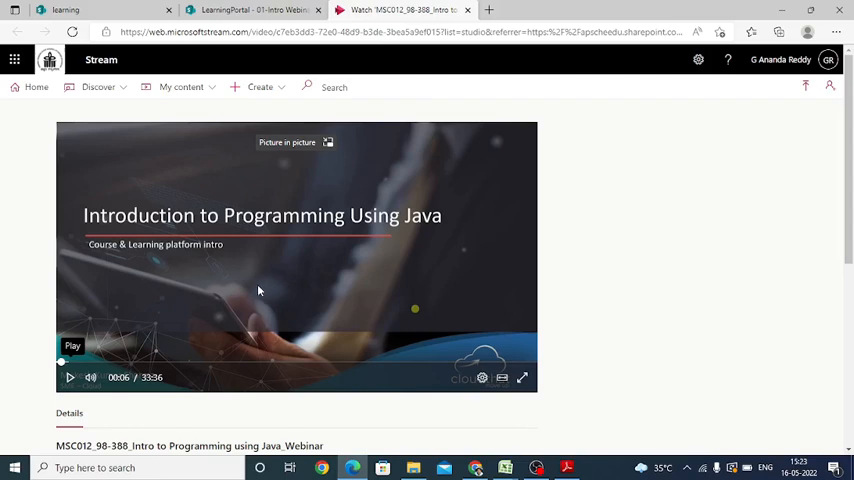
left_click(252, 10)
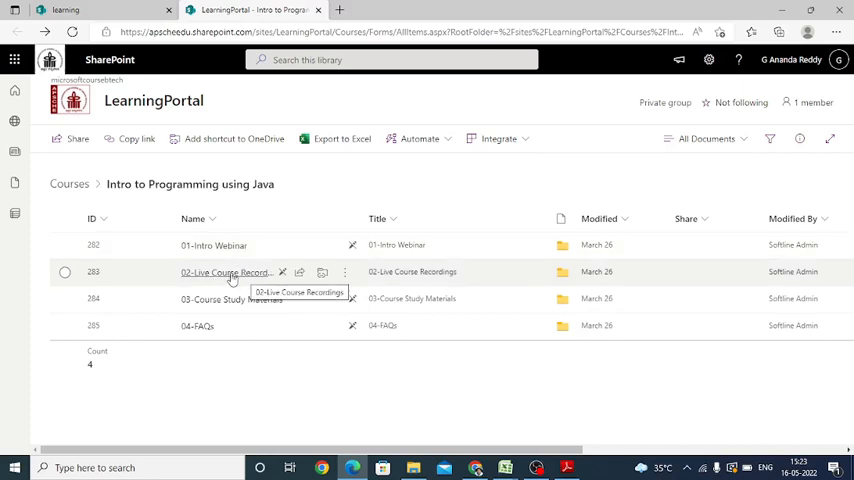
Open 02-Live Course Recordings, check the empty Day 1 folder, and go back.
left_click(225, 271)
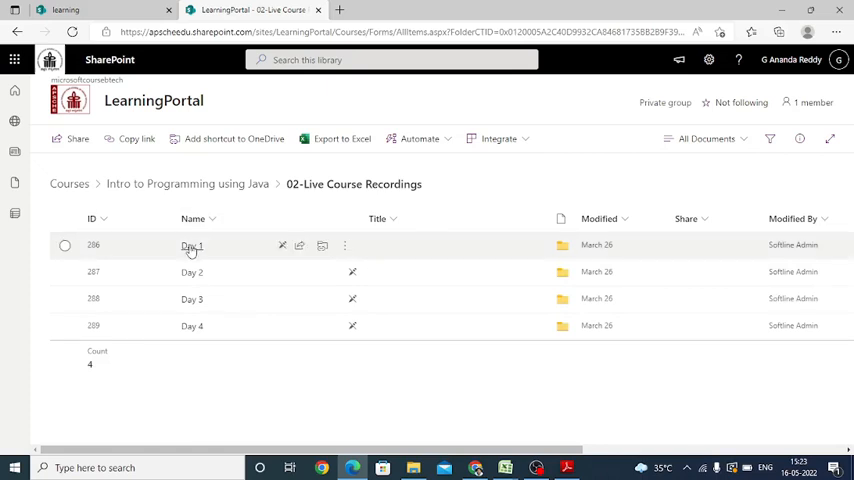
left_click(191, 245)
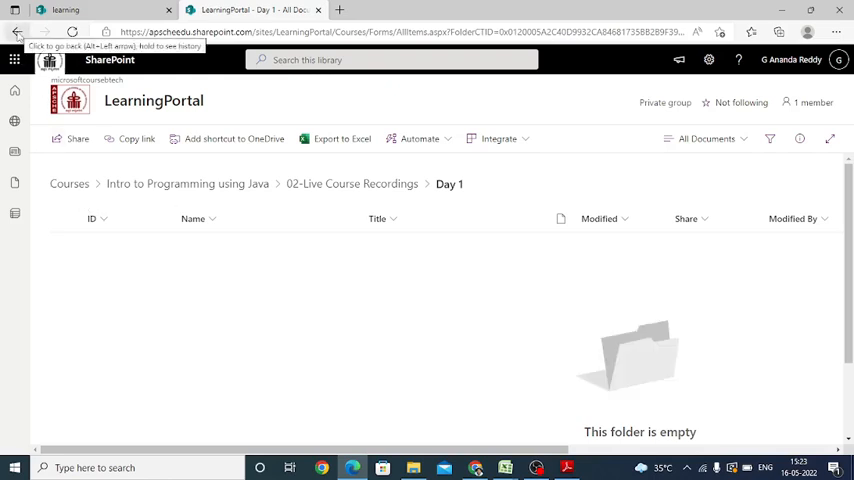
left_click(16, 31)
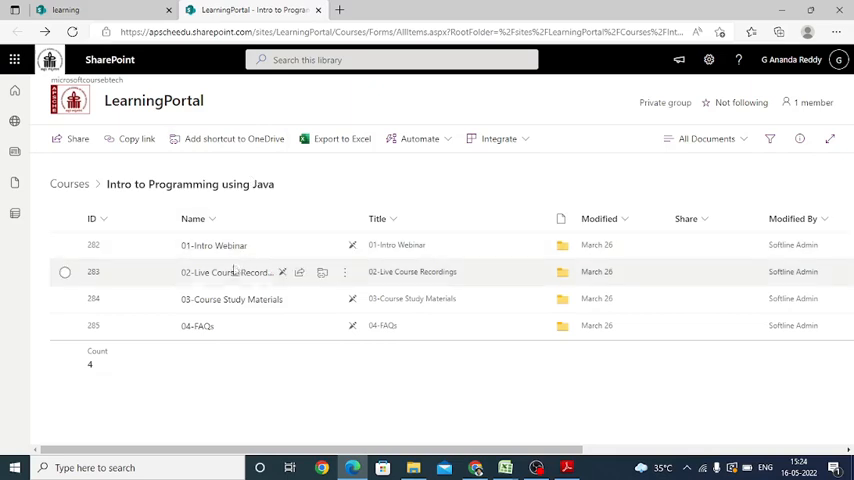
mouse_move(226, 272)
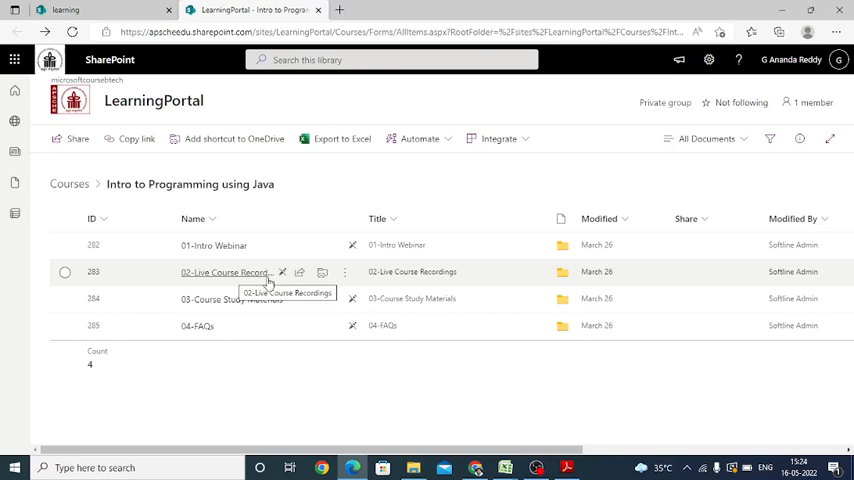
mouse_move(226, 298)
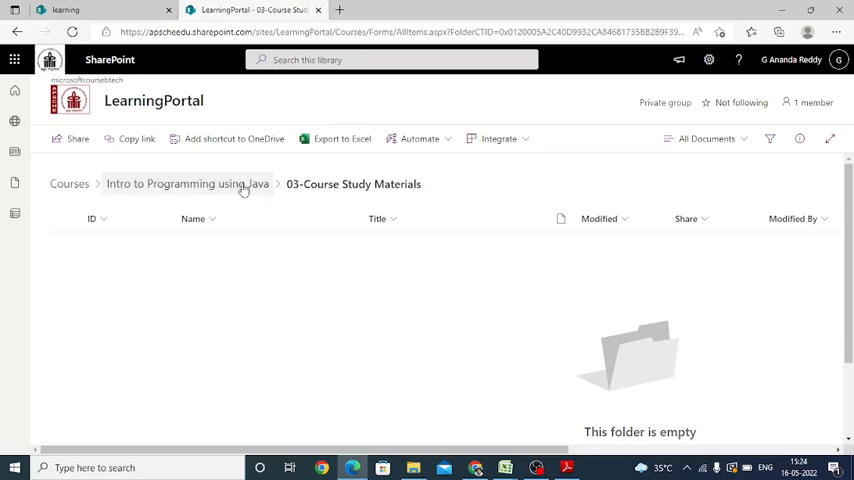
Return to the 'Intro to Programming using Java' folder list via the breadcrumb.
left_click(187, 183)
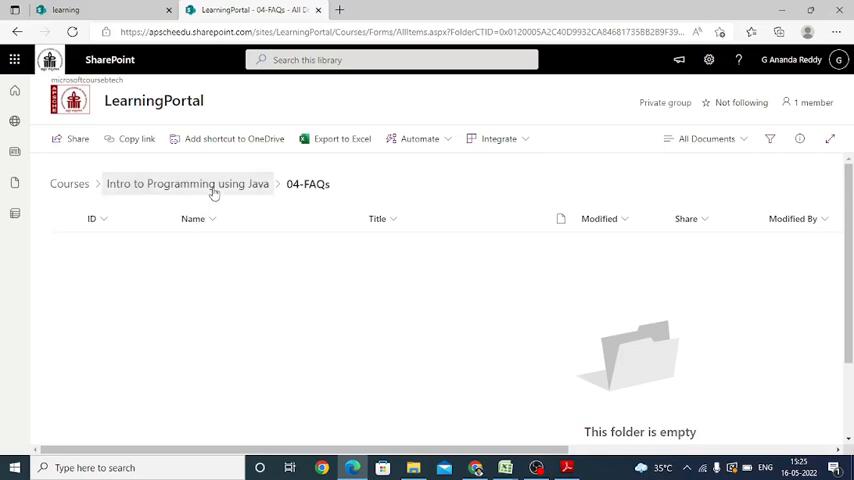
left_click(187, 184)
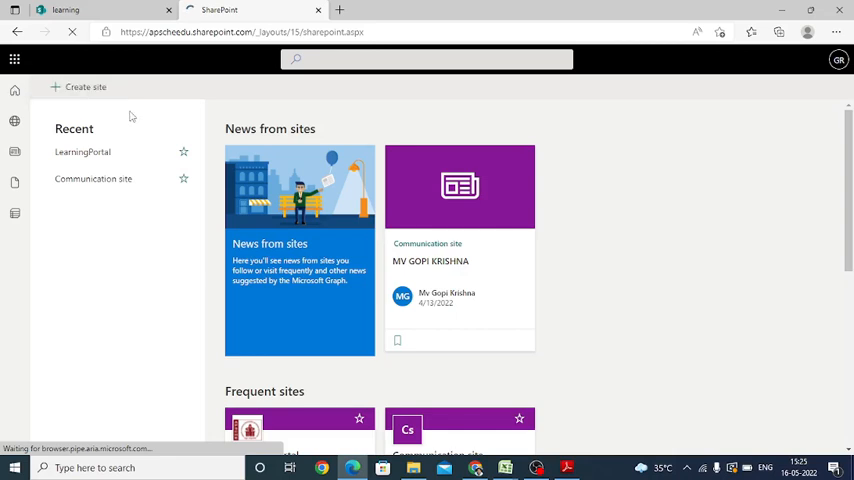
Open the Learning Portal featured link and scroll to course details and live course links.
left_click(15, 155)
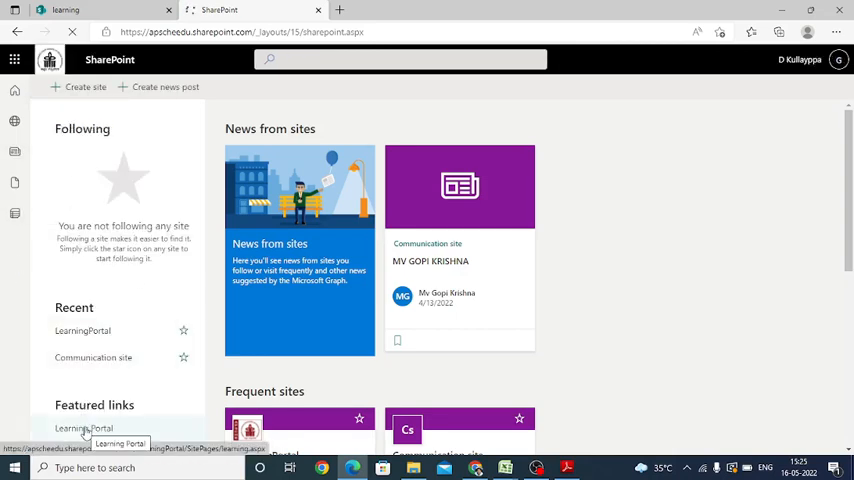
left_click(84, 428)
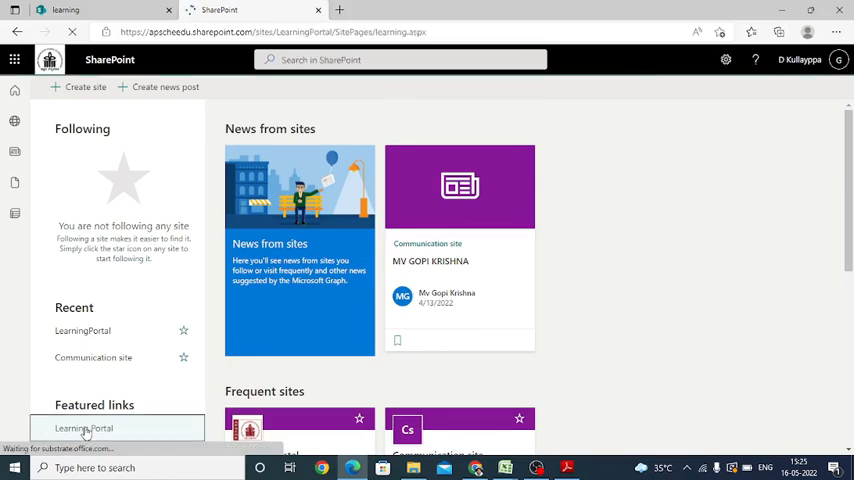
left_click(84, 428)
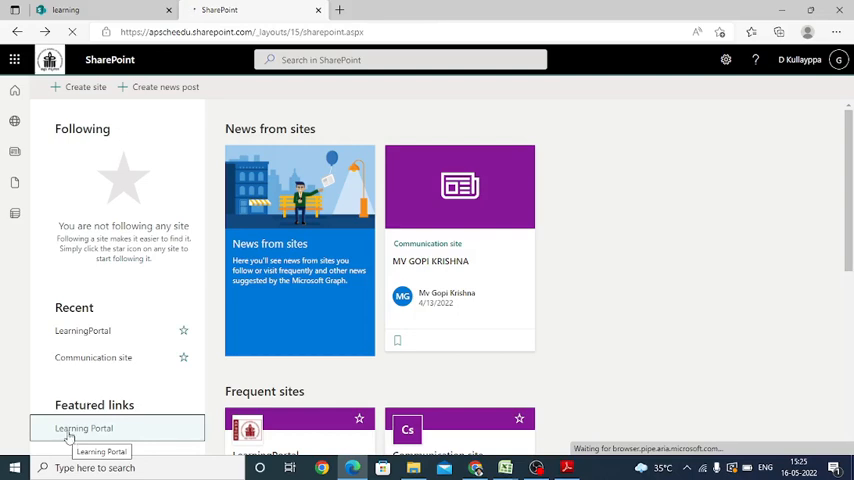
left_click(84, 428)
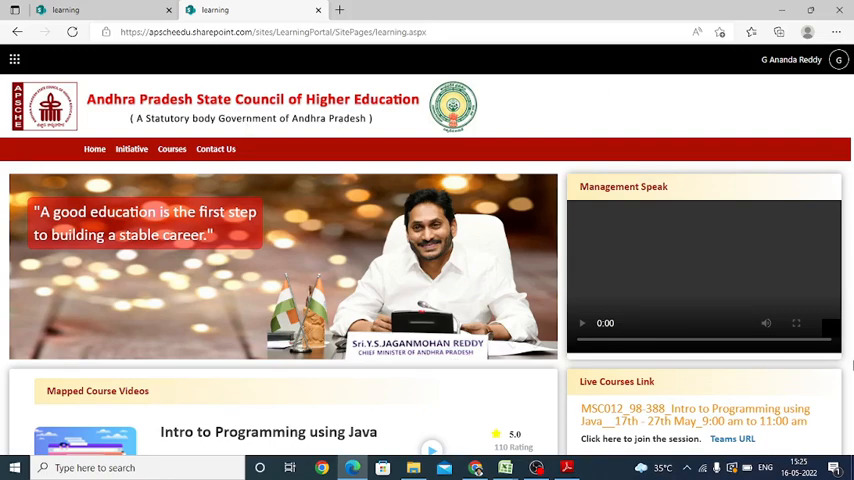
scroll("down", 3)
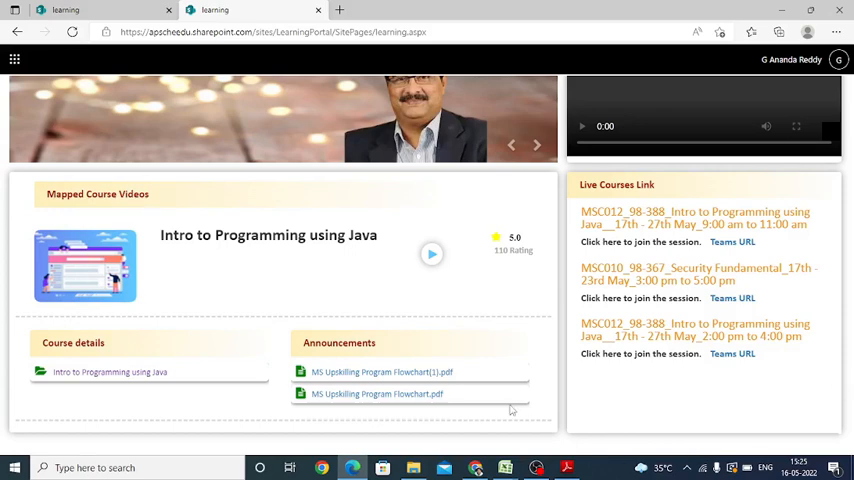